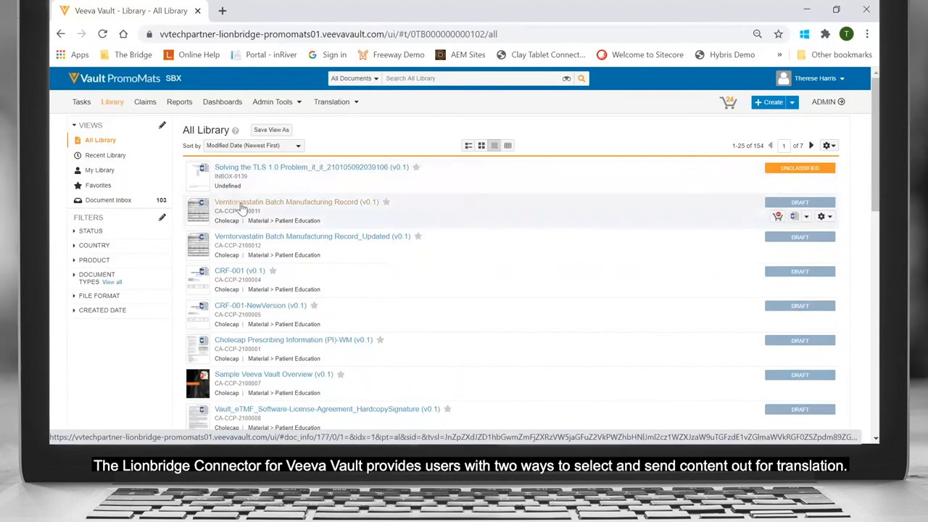
- Open the Verntorvastatin Batch Manufacturing Record draft from the Library list
click(286, 201)
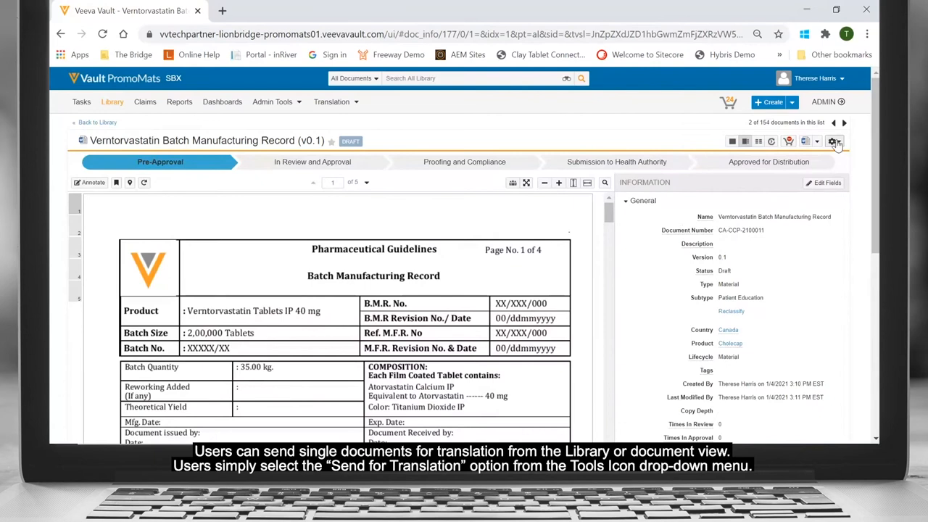
- Choose Send for Translation from the document's Tools menu to start a translation job
click(833, 140)
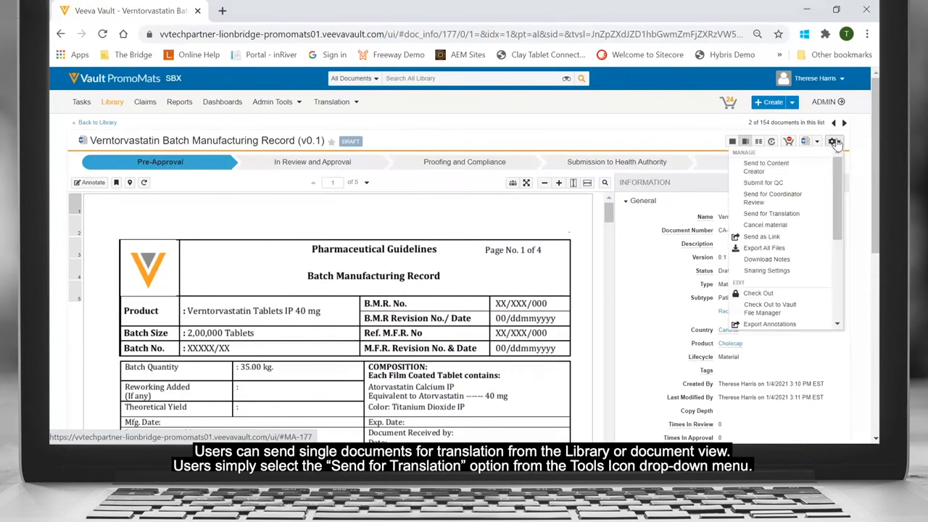
mouse_move(771, 214)
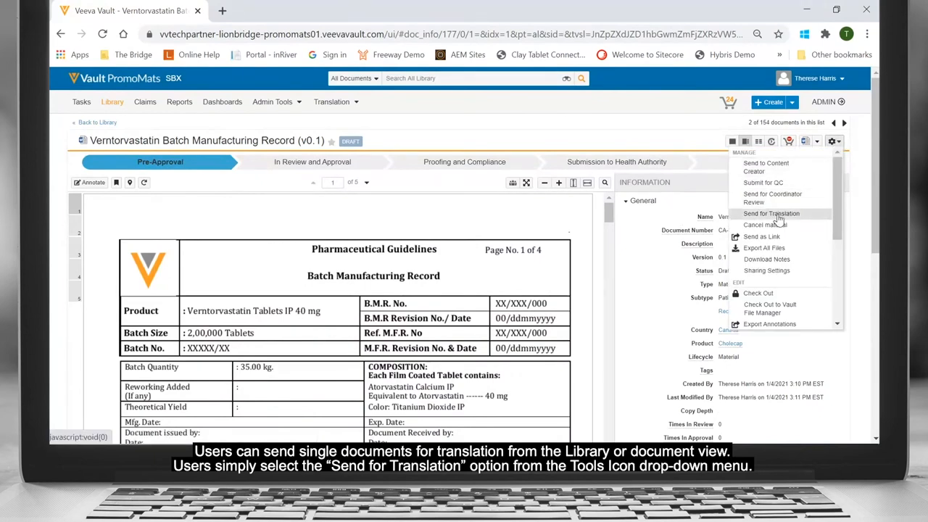
click(770, 213)
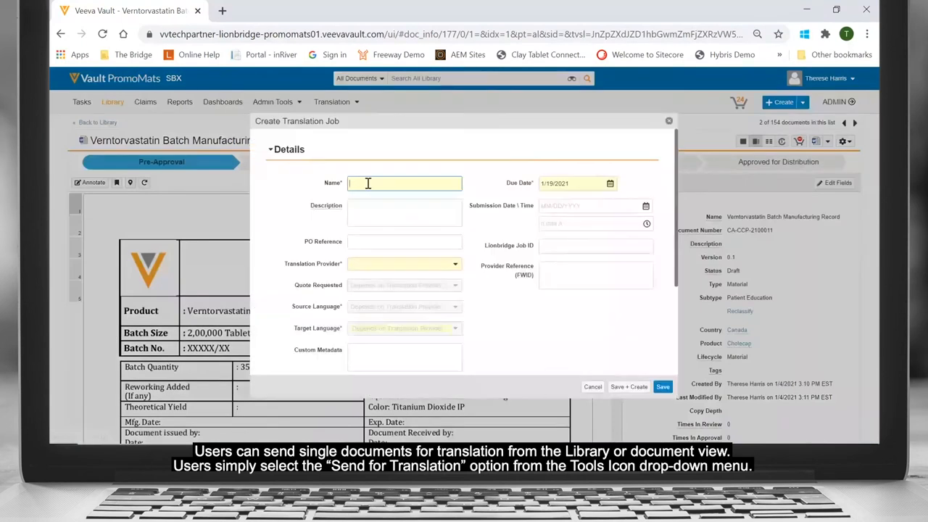
- Enter job name 'Demonstration January 5' and a description about sending promotional material for translation
text(Demonstration)
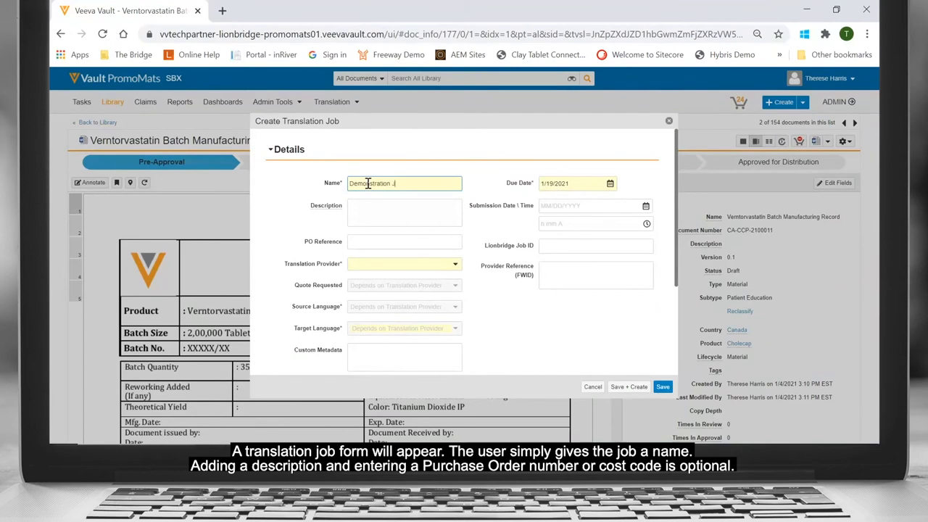
text(January)
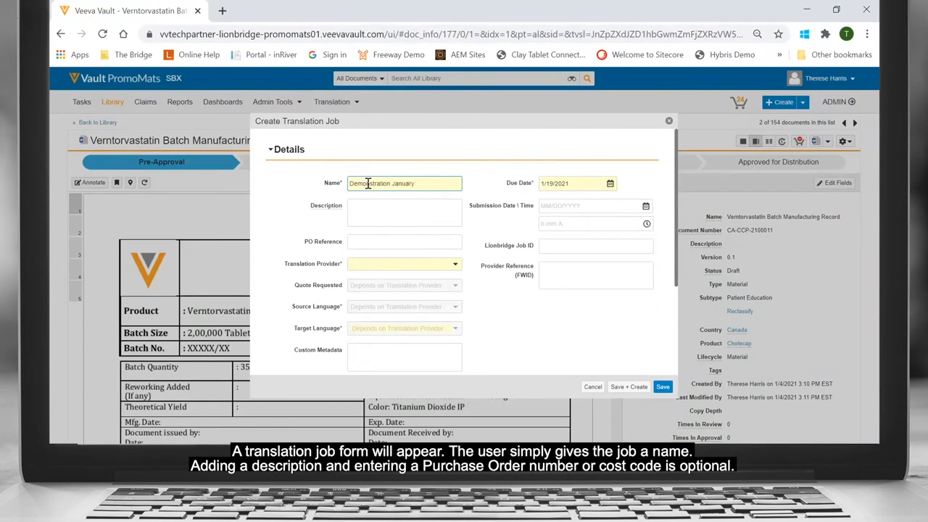
text(5)
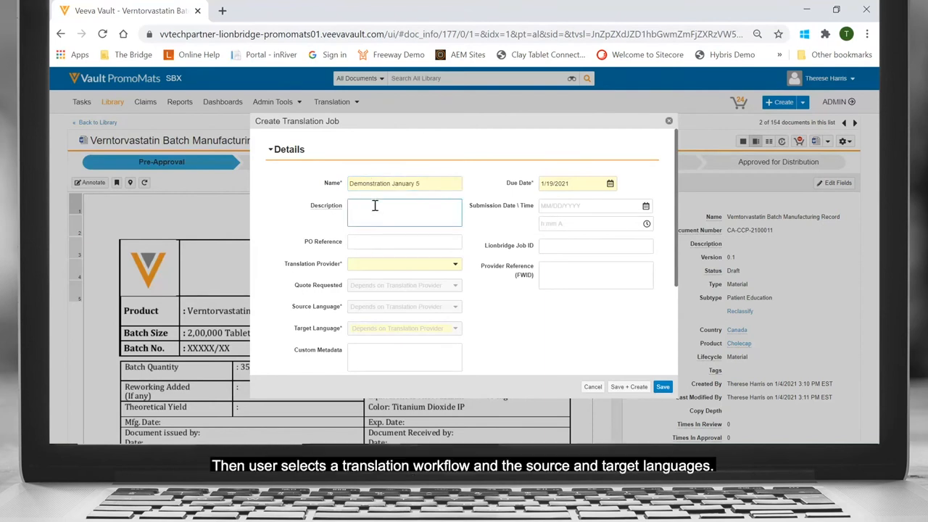
text(sending out)
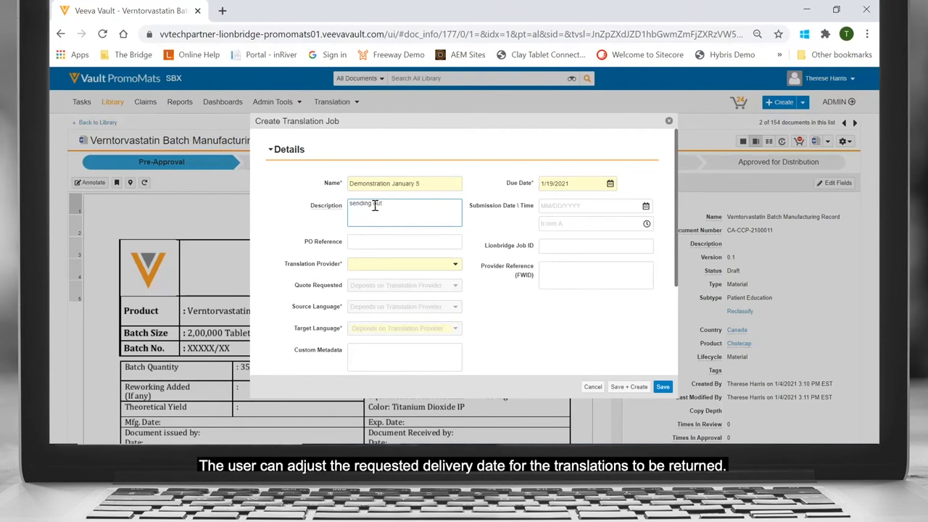
text(promotional material for)
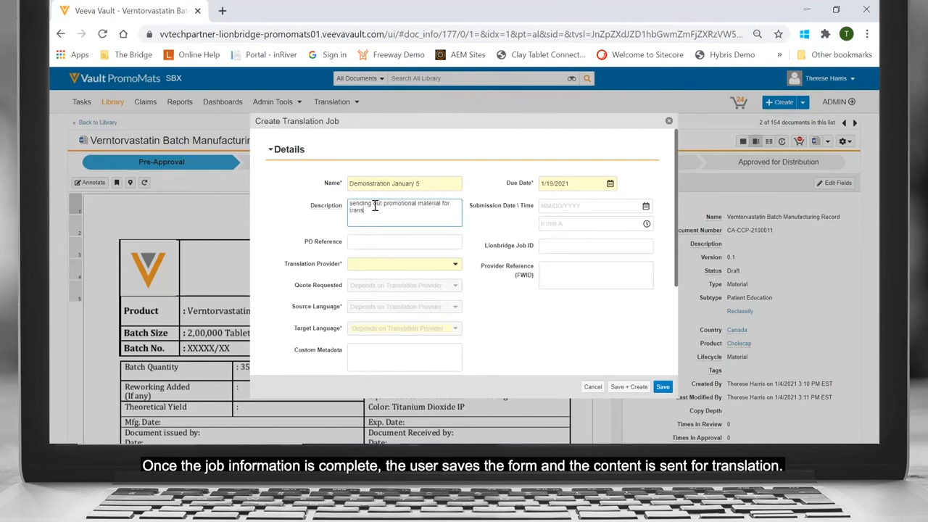
text(translation)
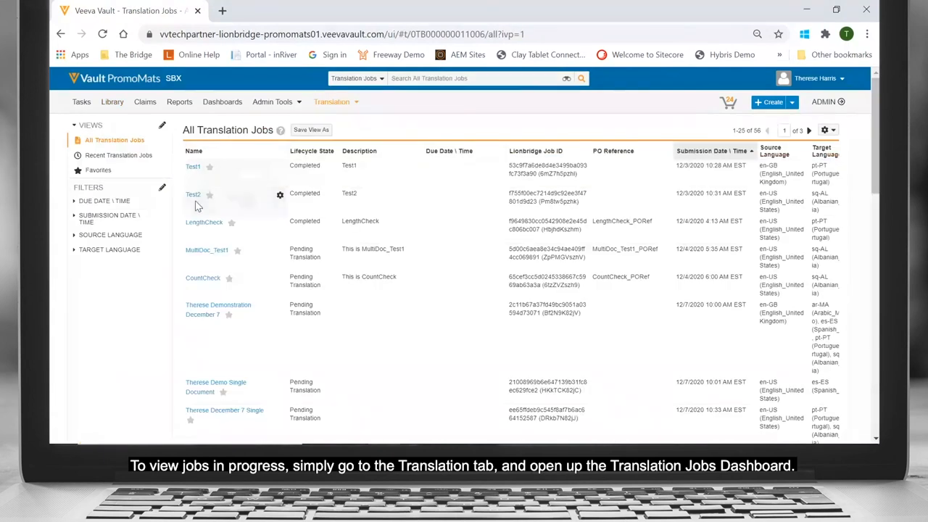
mouse_move(548, 169)
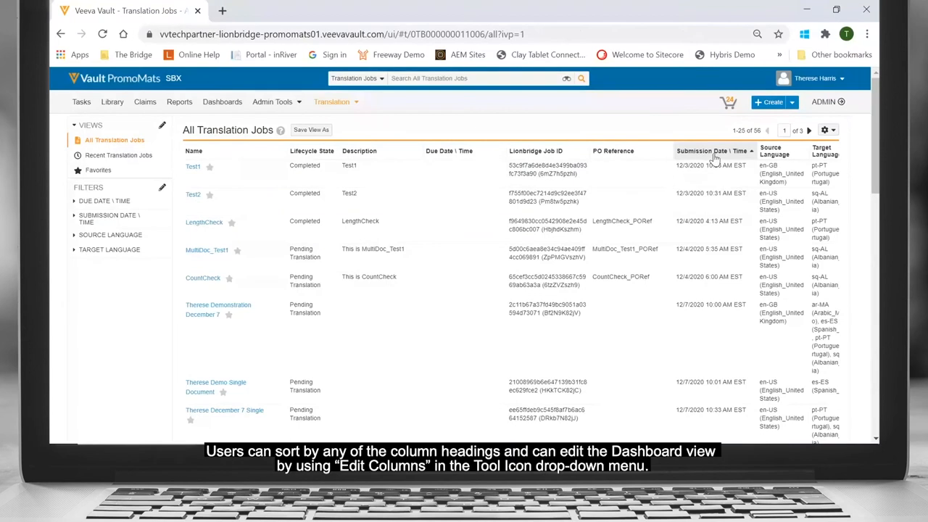
- Sort translation jobs by submission date, newest first, and open Demonstration January 5
click(701, 151)
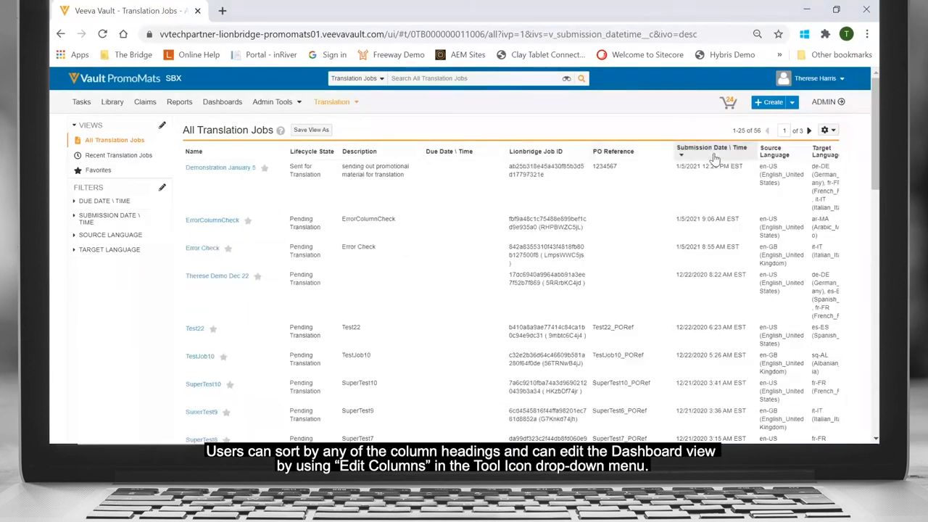
click(220, 168)
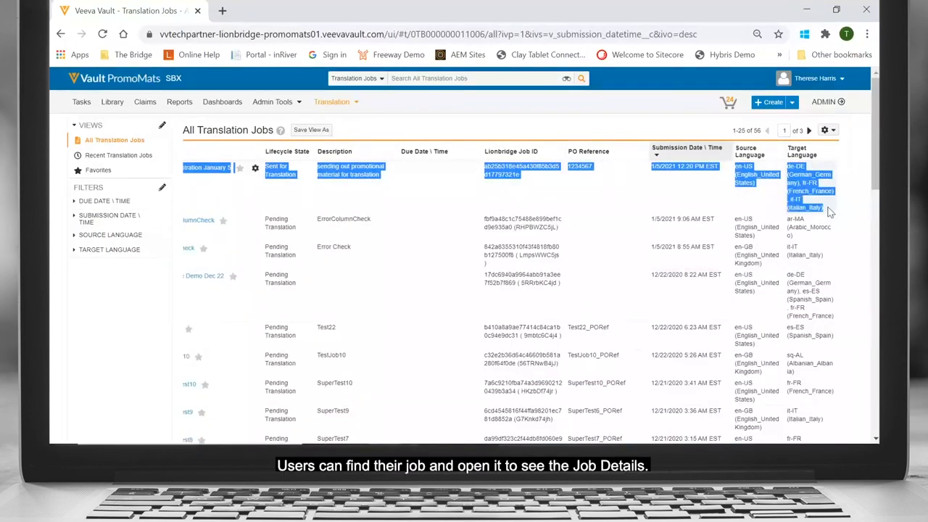
mouse_move(216, 190)
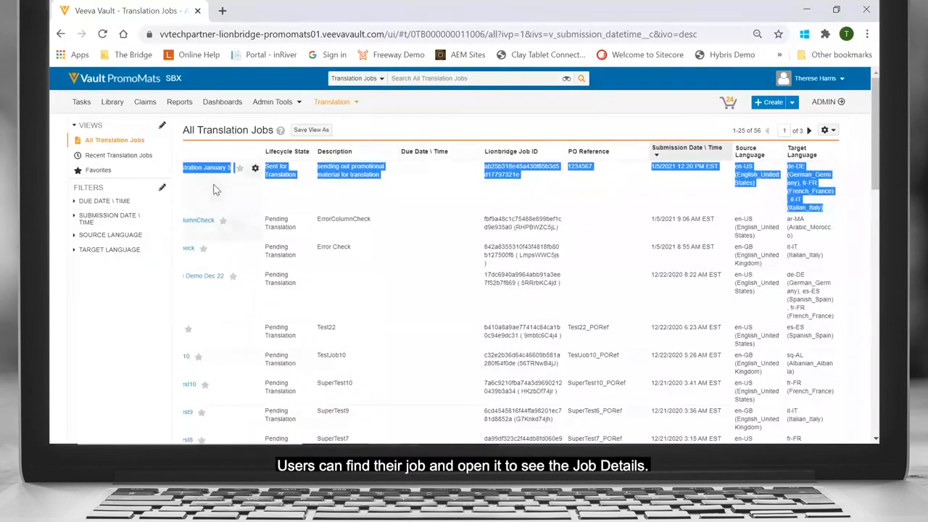
click(207, 170)
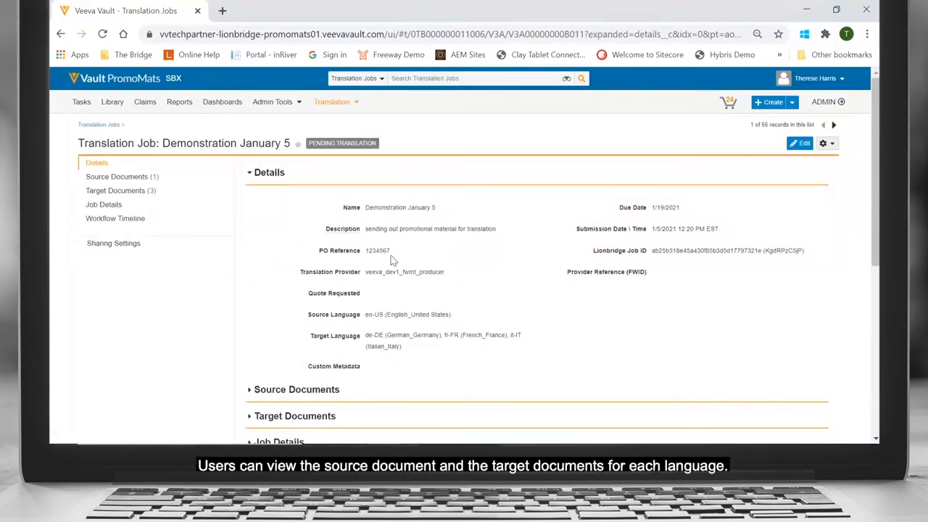
mouse_move(388, 333)
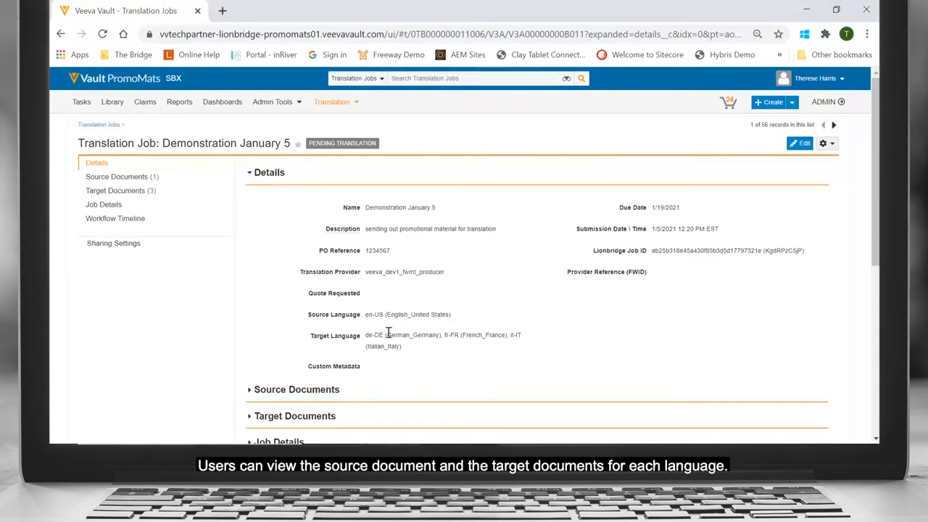
mouse_move(605, 266)
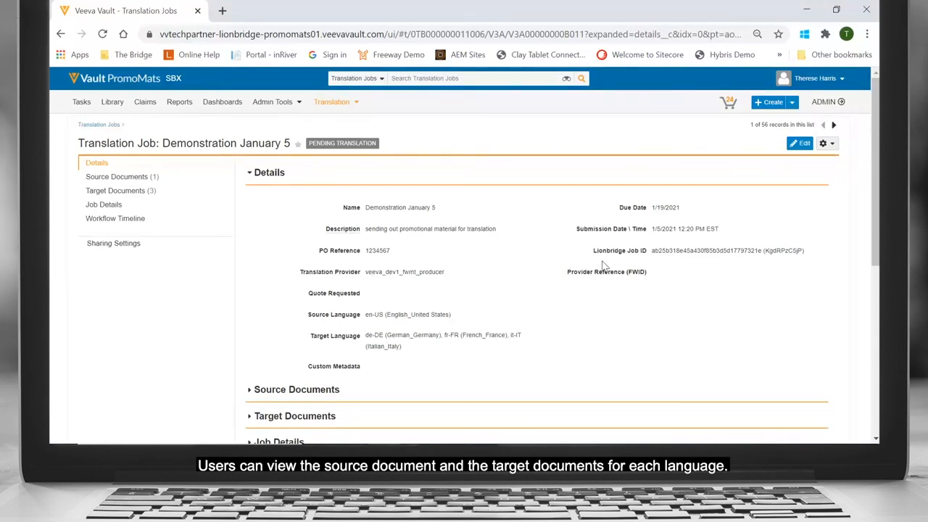
- Expand the job's source documents, return to Translation Jobs, and start a new job
click(332, 102)
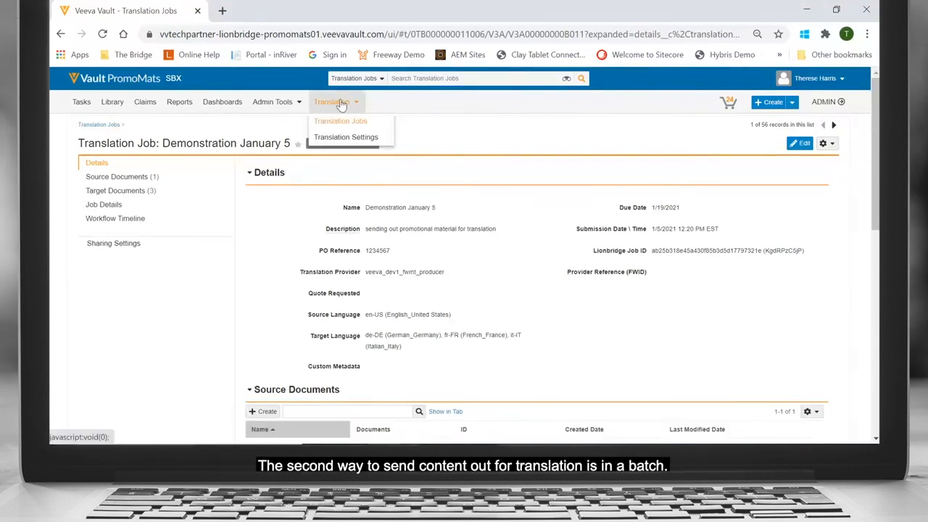
click(339, 121)
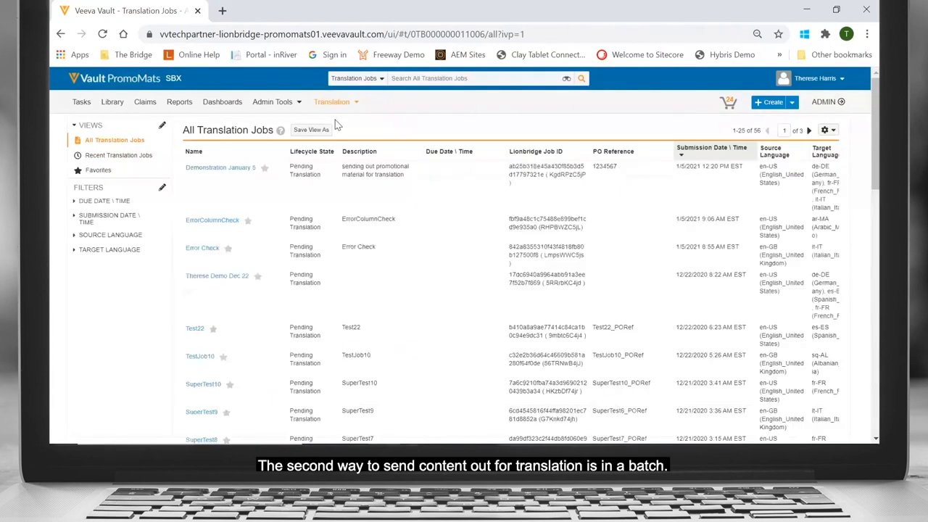
click(769, 102)
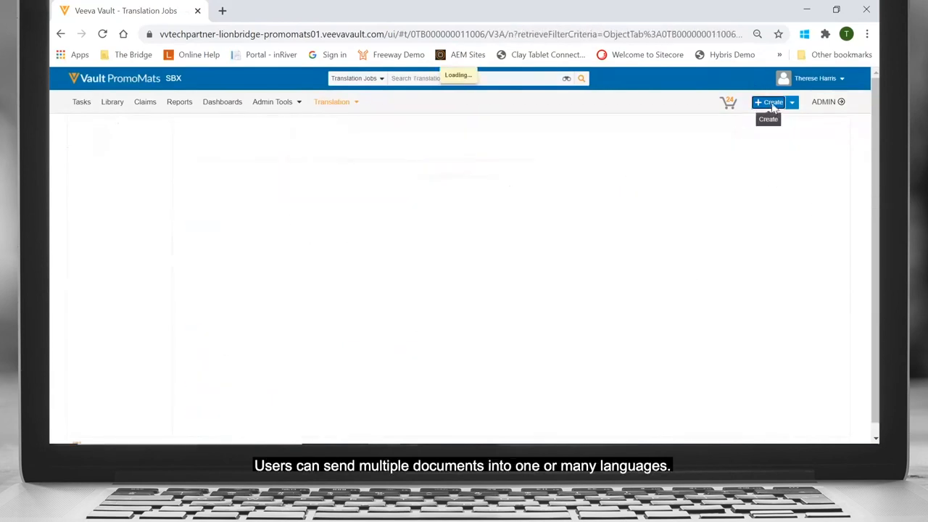
- Name the new translation job 'Multi Document Translation'
click(768, 101)
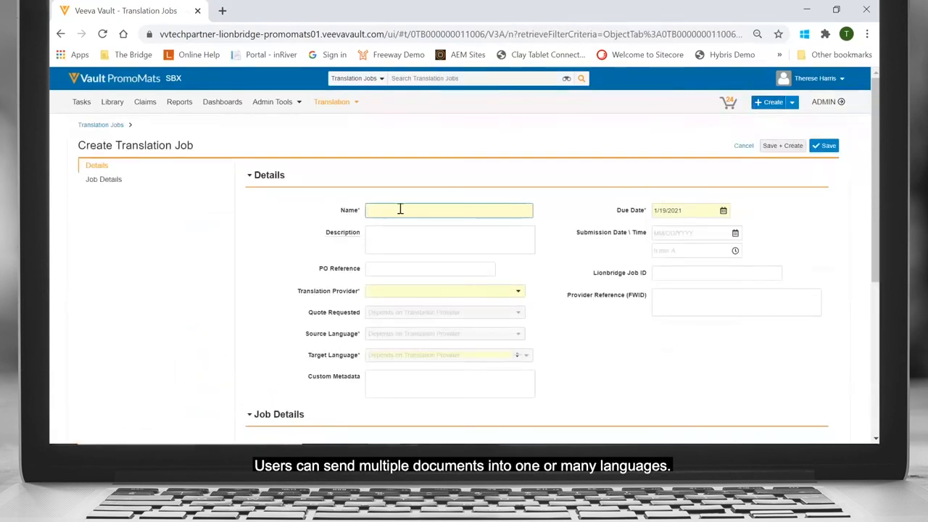
text(Multi)
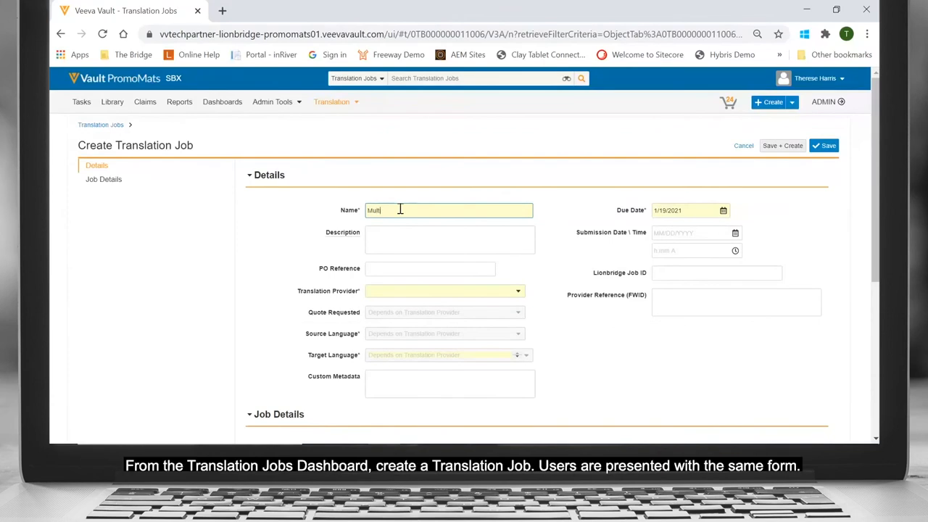
text(d)
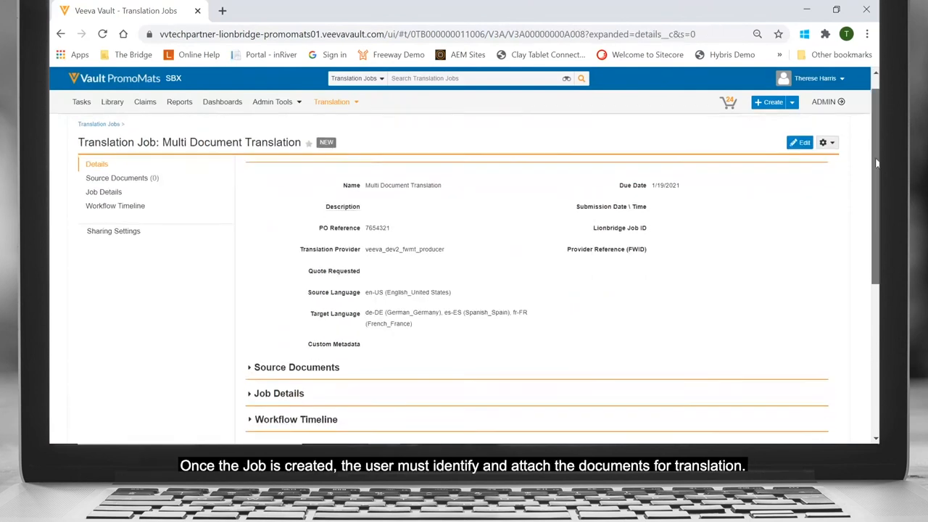
- Expand the job's Source Documents section and start adding a source document
scroll(down, 3)
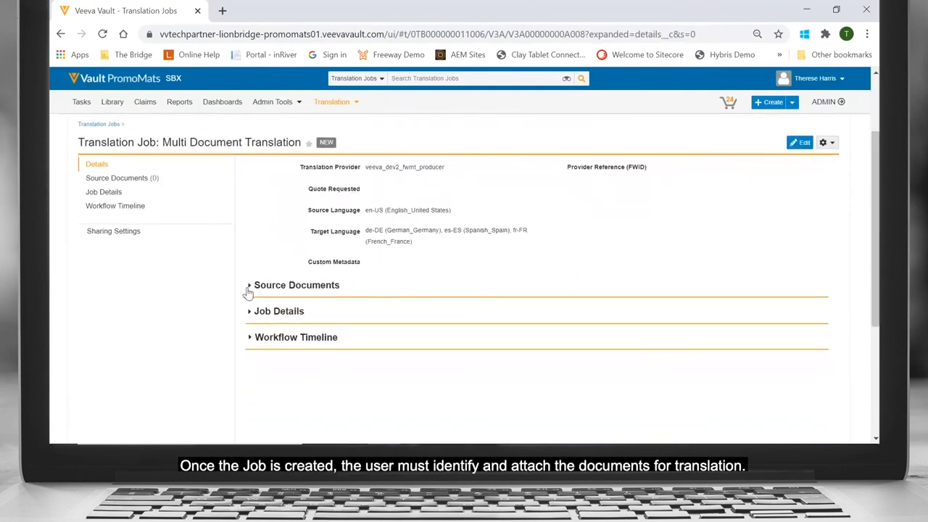
click(250, 284)
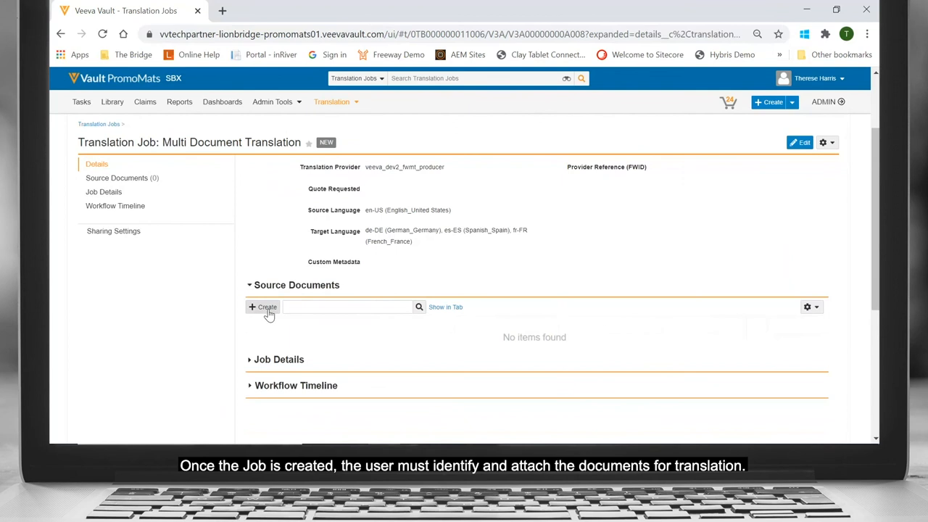
click(264, 306)
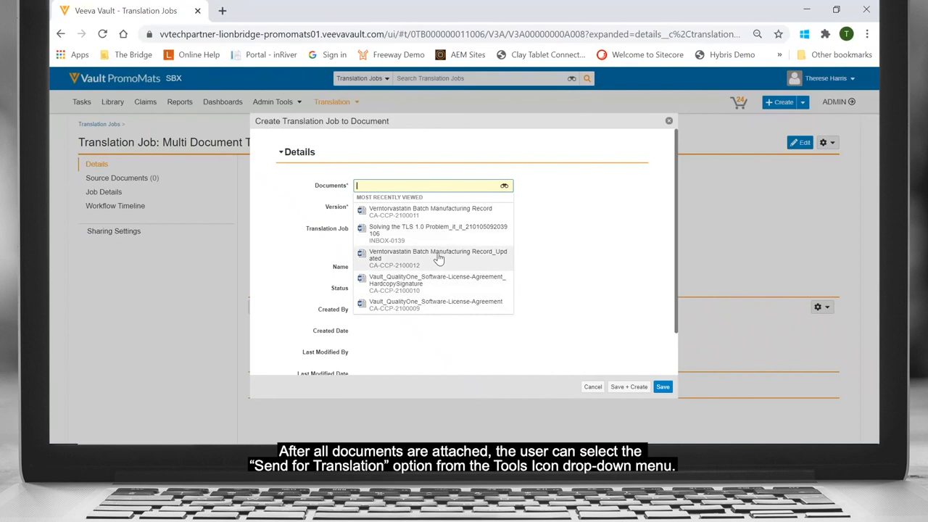
mouse_move(438, 264)
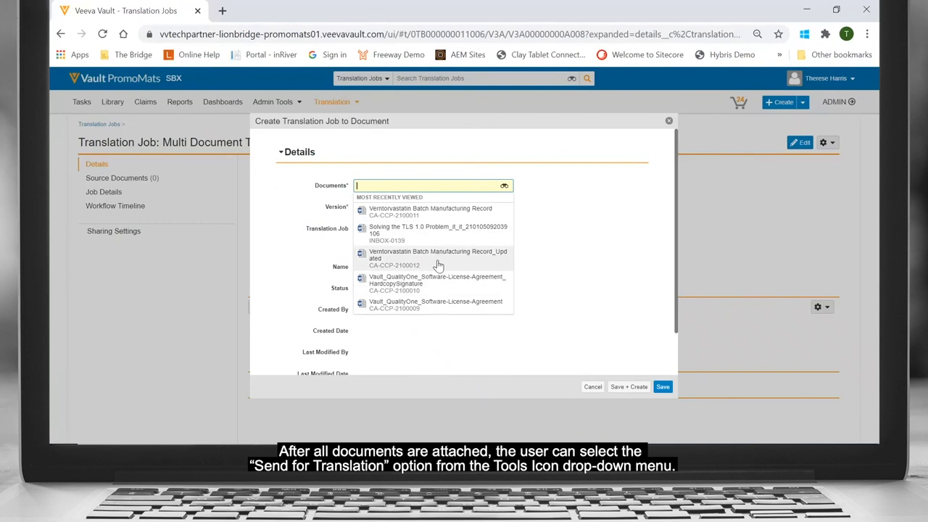